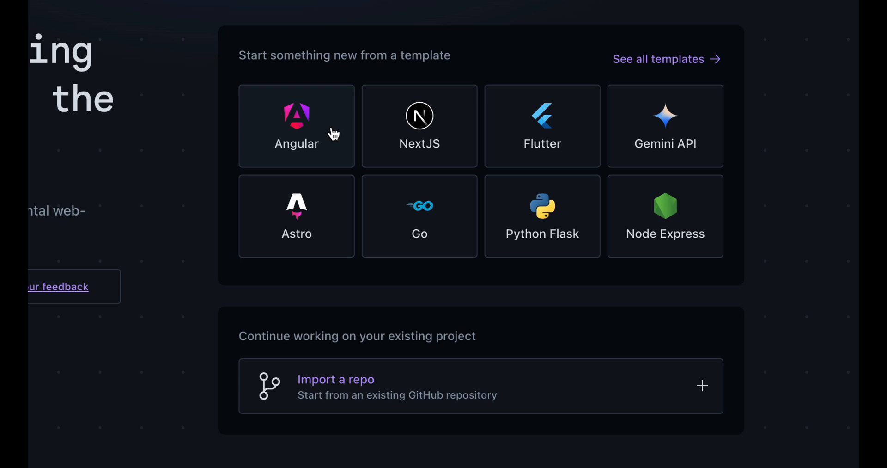
pyautogui.moveTo(589, 241)
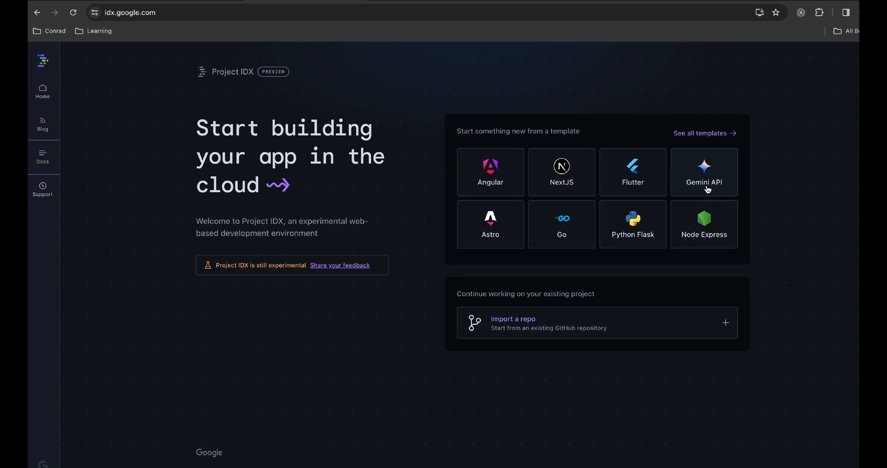
# Show the full template catalogue and scroll through the Web app templates.
pyautogui.click(700, 132)
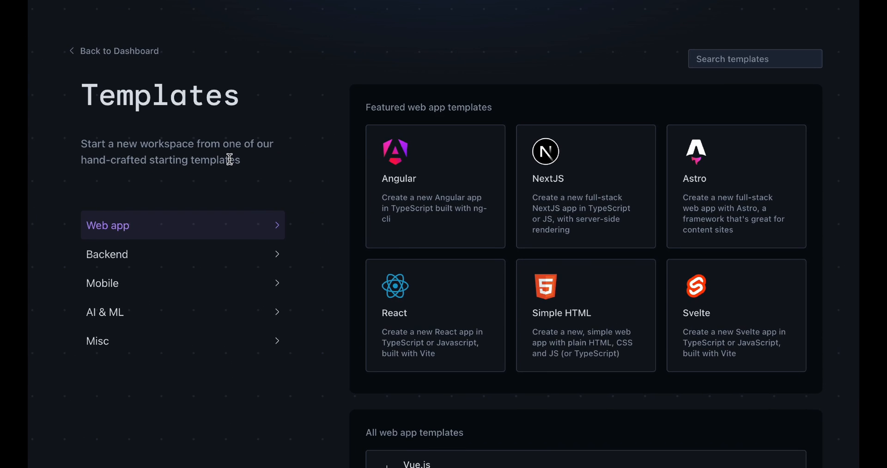
pyautogui.moveTo(64, 334)
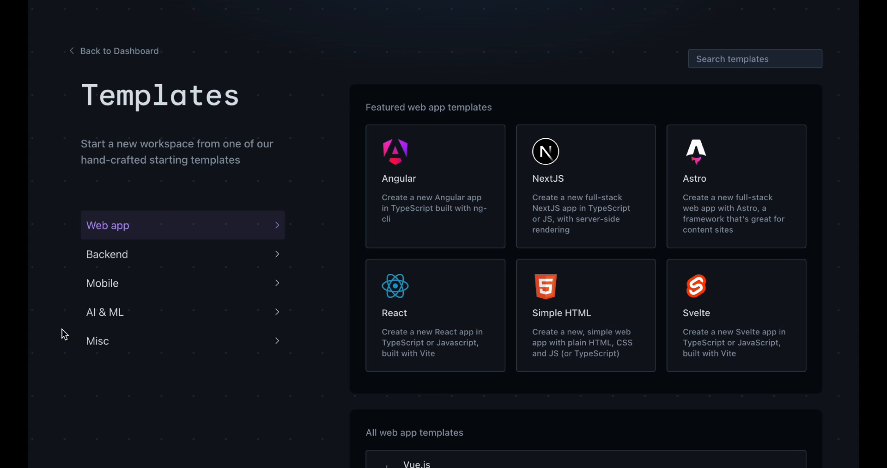
pyautogui.moveTo(347, 177)
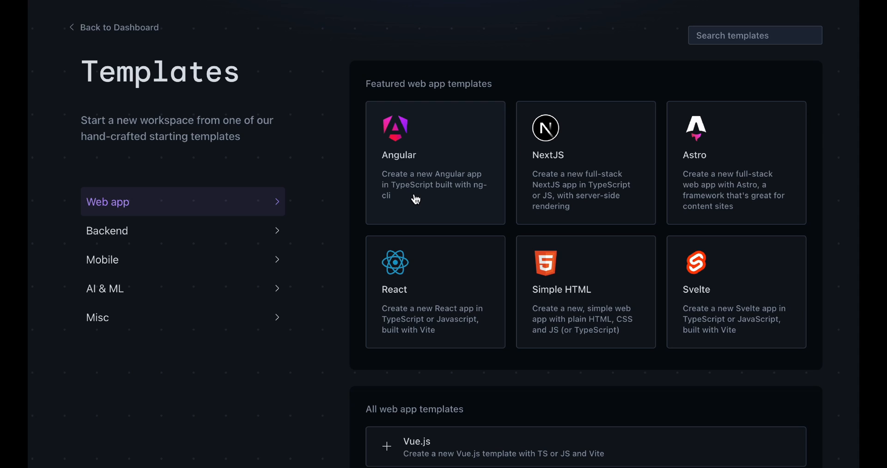
pyautogui.moveTo(431, 194)
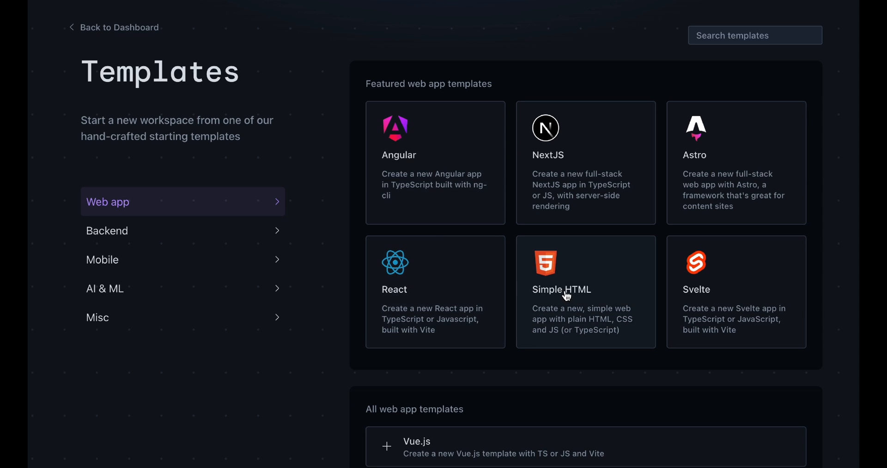
pyautogui.scroll(-3)
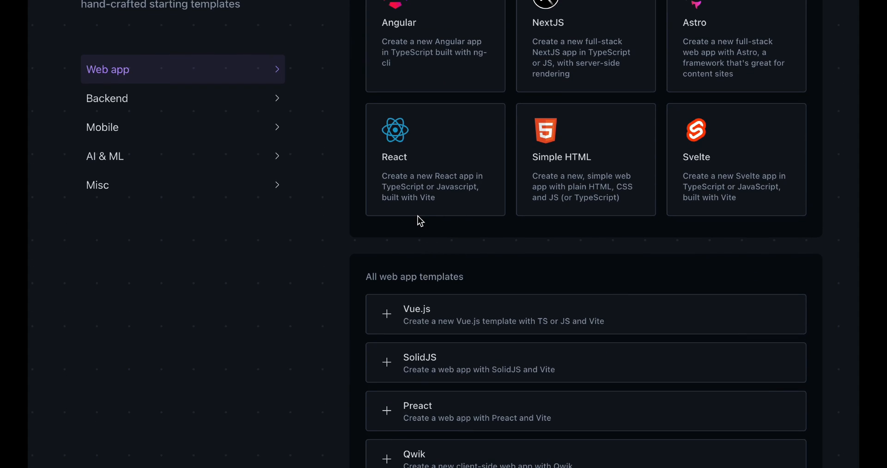
pyautogui.scroll(-3)
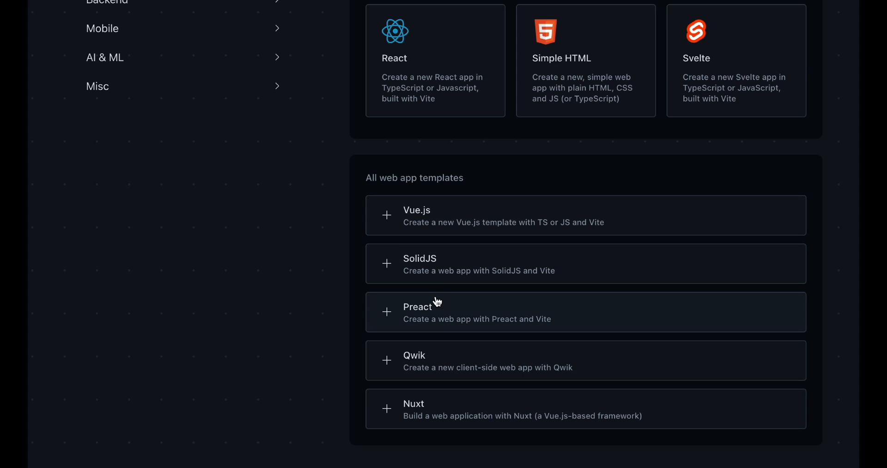
pyautogui.scroll(-3)
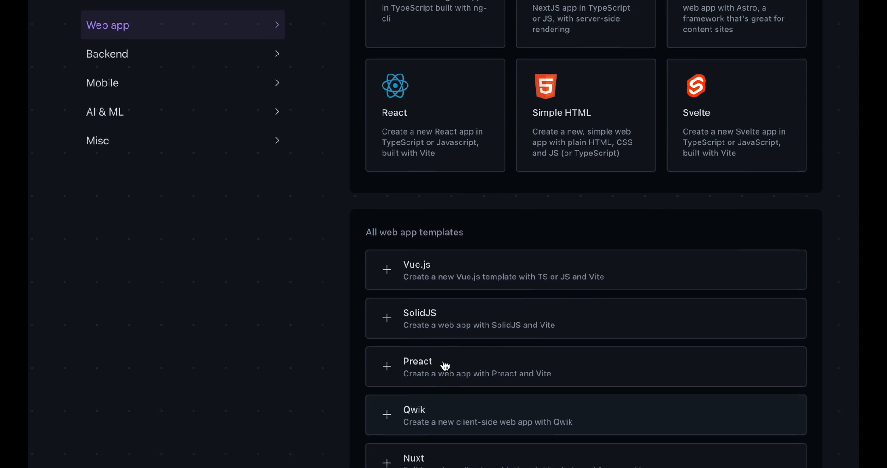
# Show the Backend template category and look through its templates.
pyautogui.click(107, 210)
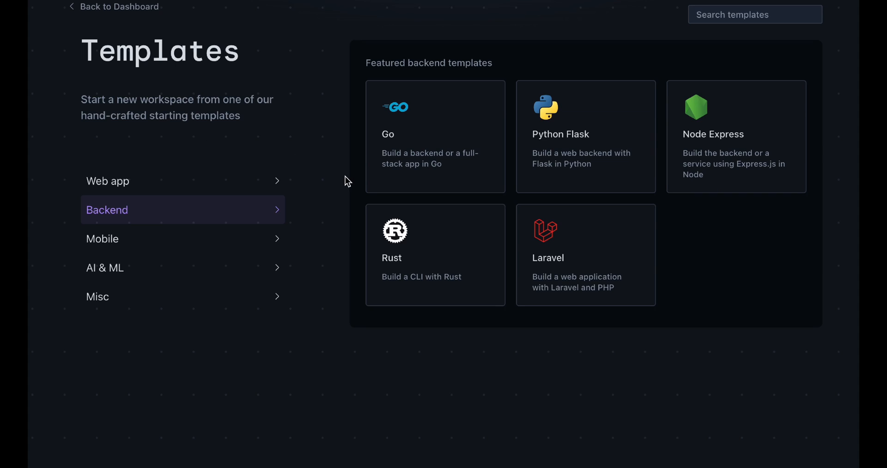
pyautogui.moveTo(453, 360)
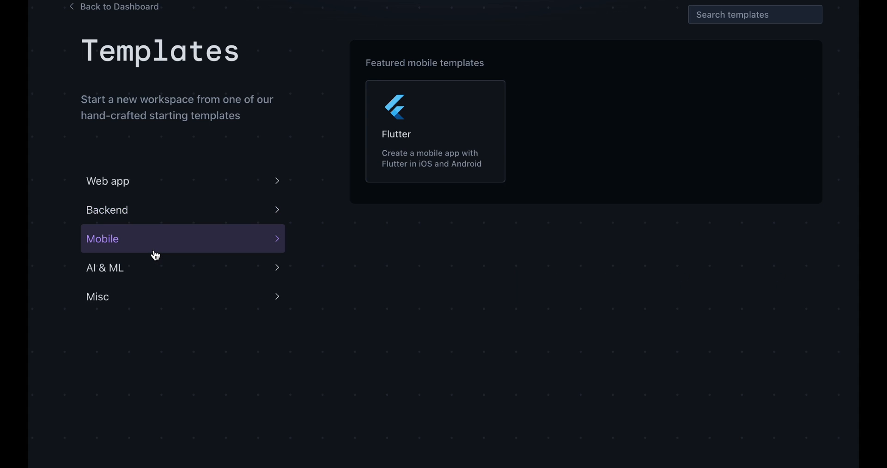
pyautogui.moveTo(496, 200)
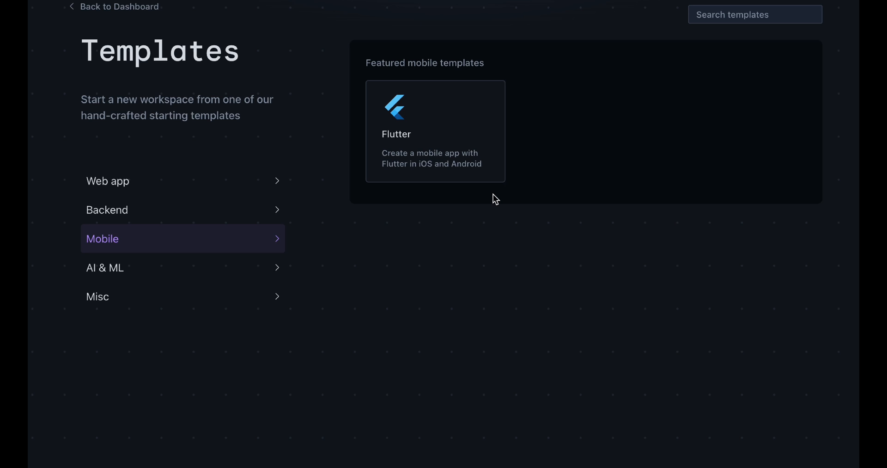
pyautogui.scroll(-3)
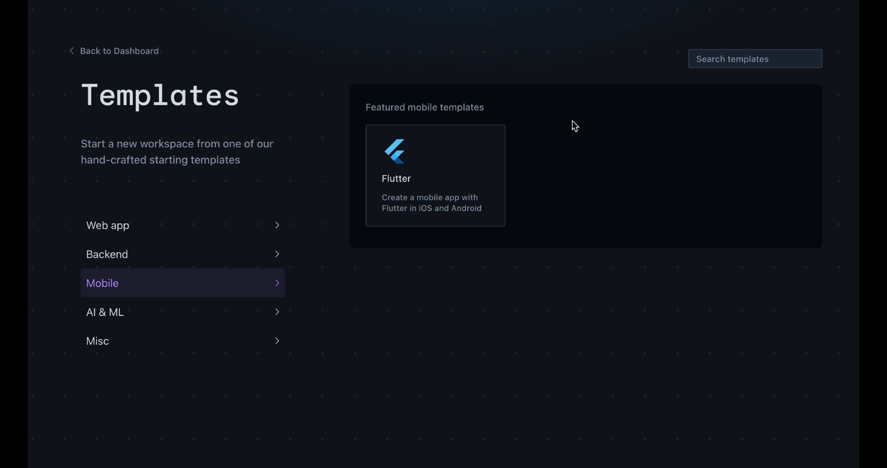
pyautogui.moveTo(668, 114)
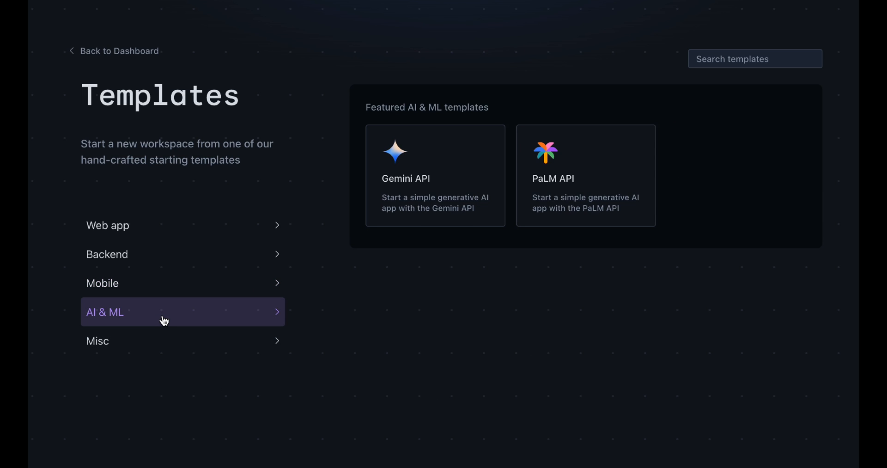
pyautogui.moveTo(369, 291)
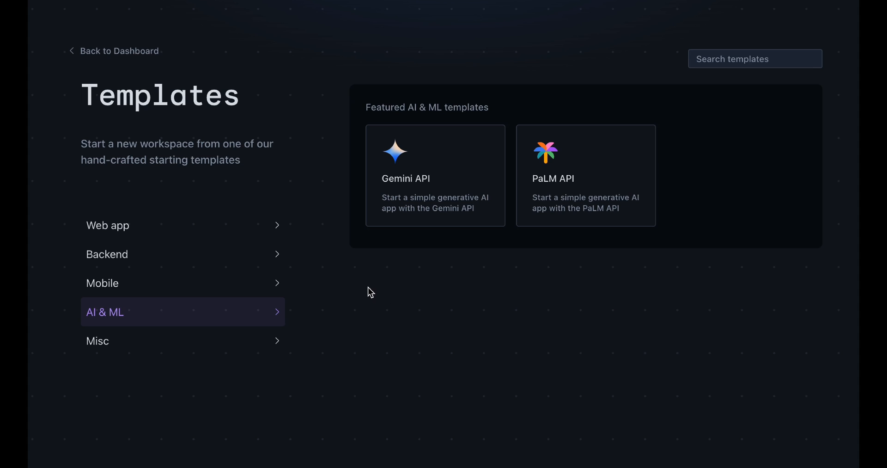
pyautogui.moveTo(621, 290)
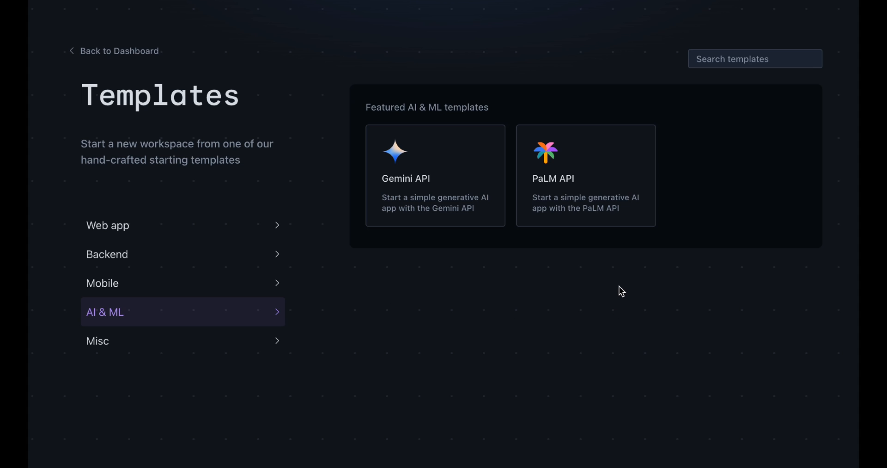
pyautogui.moveTo(483, 287)
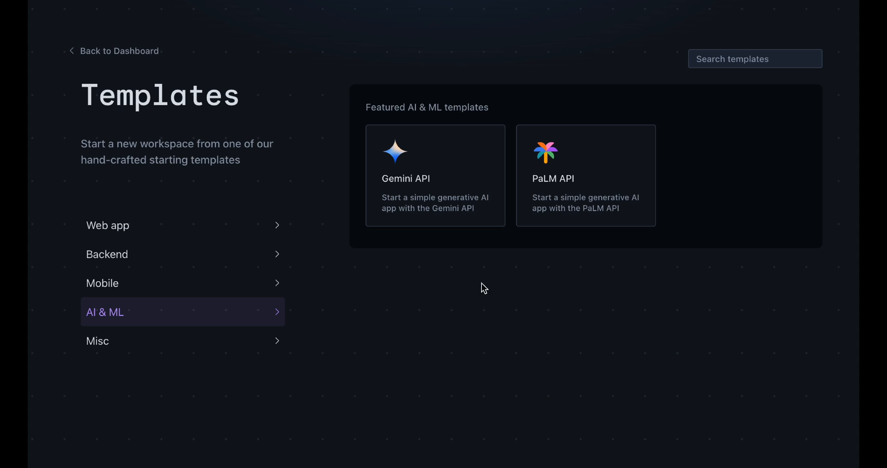
pyautogui.moveTo(519, 293)
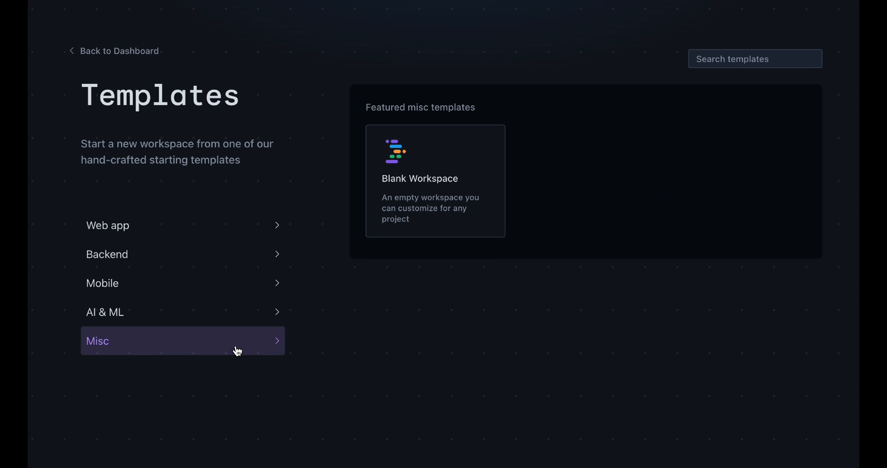
pyautogui.moveTo(238, 379)
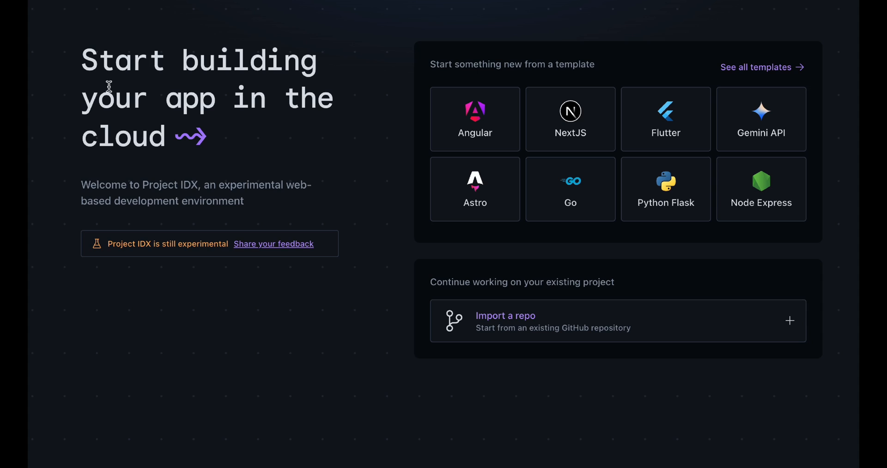
pyautogui.moveTo(605, 380)
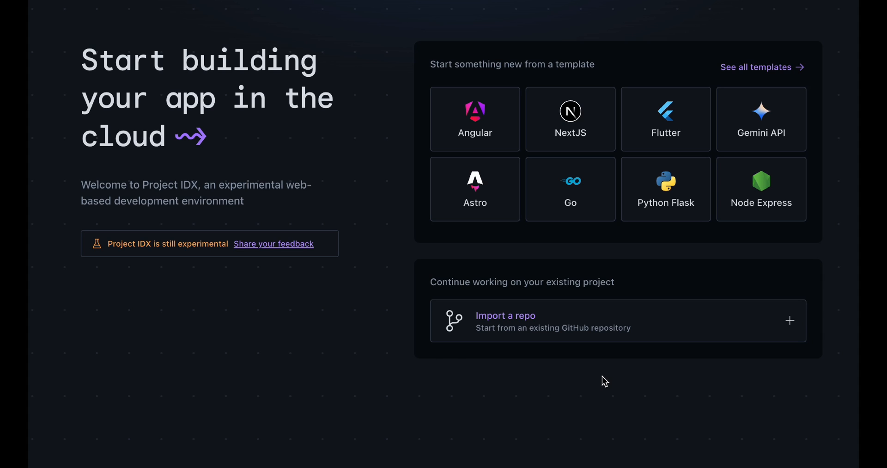
pyautogui.moveTo(606, 299)
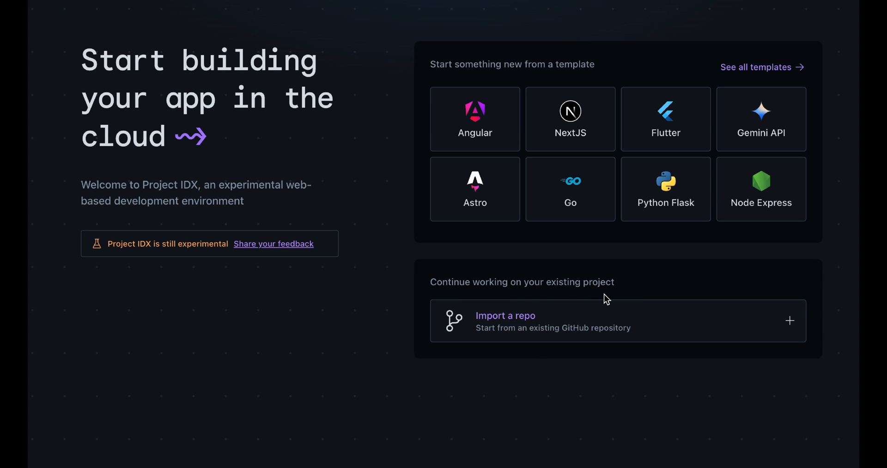
pyautogui.moveTo(646, 371)
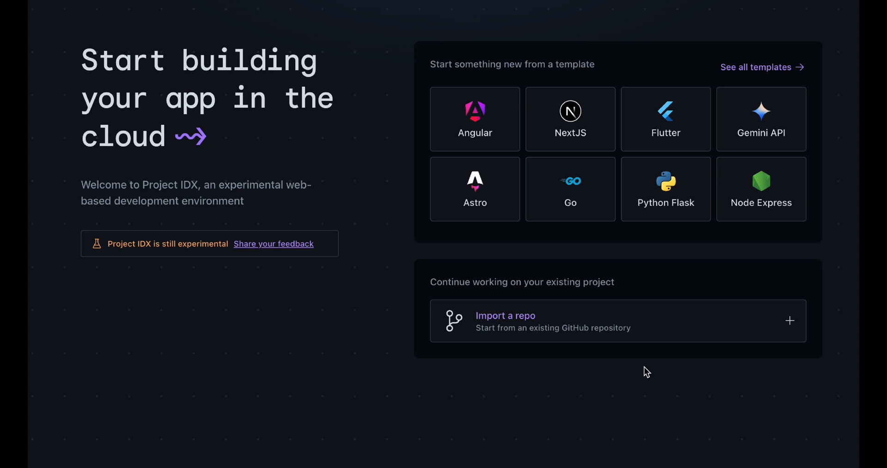
pyautogui.moveTo(485, 373)
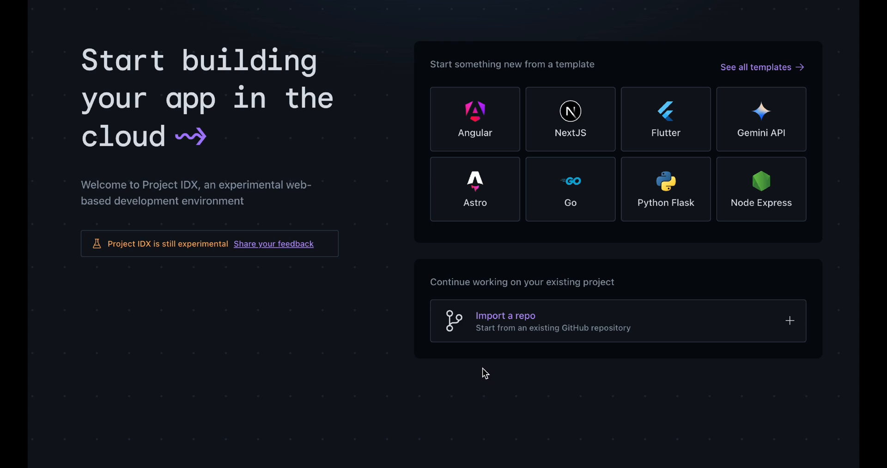
pyautogui.moveTo(725, 290)
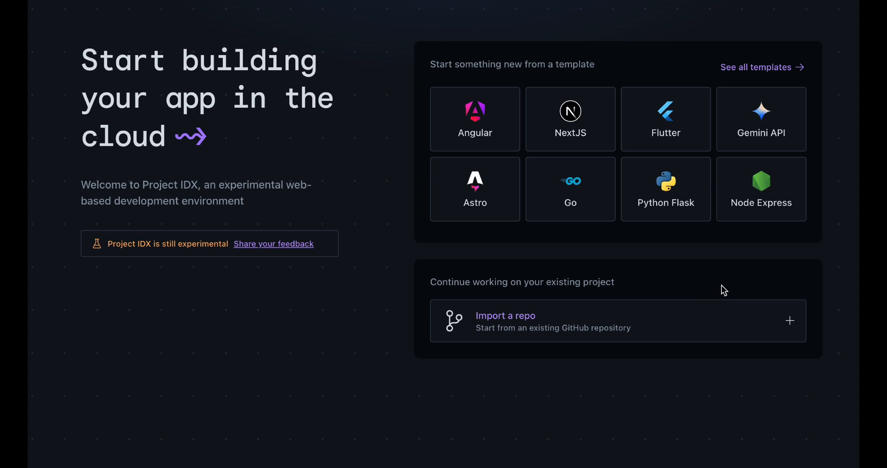
pyautogui.moveTo(635, 265)
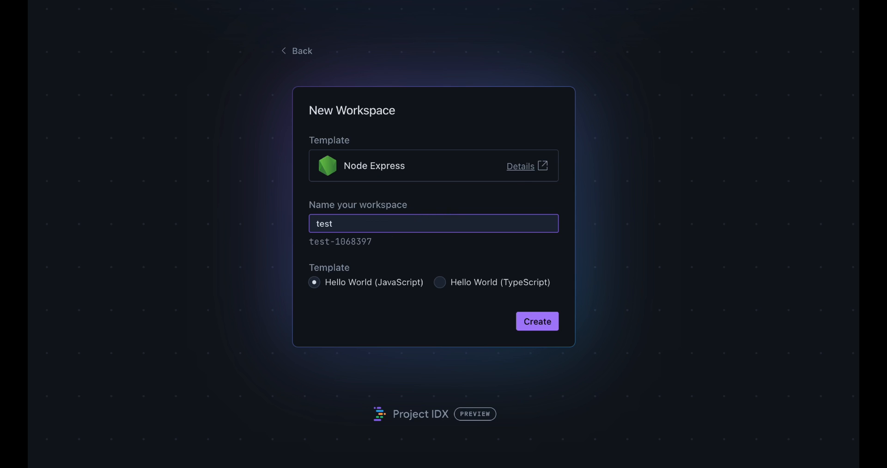
pyautogui.moveTo(347, 300)
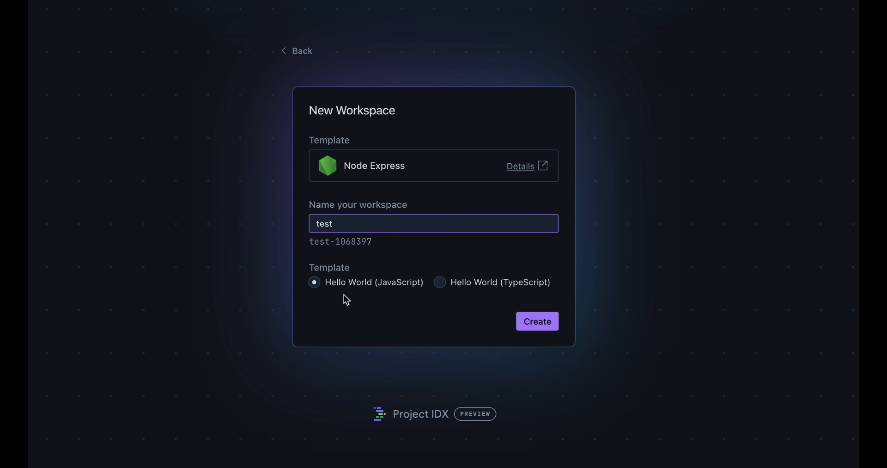
pyautogui.moveTo(400, 300)
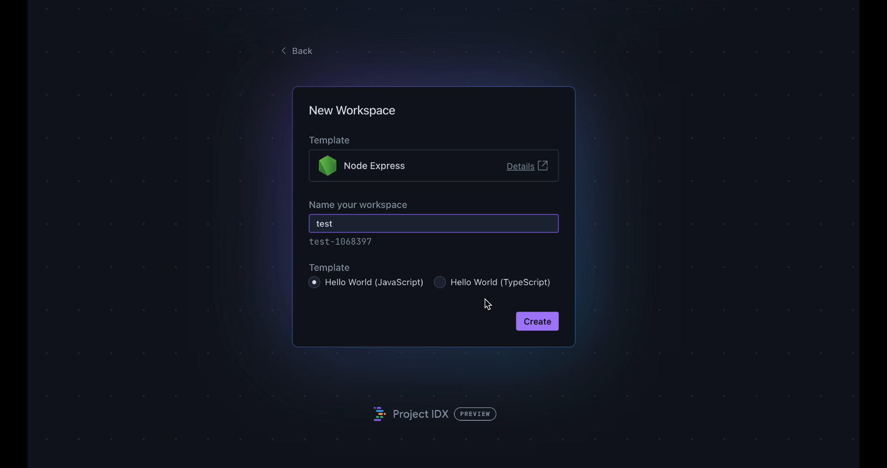
pyautogui.moveTo(438, 304)
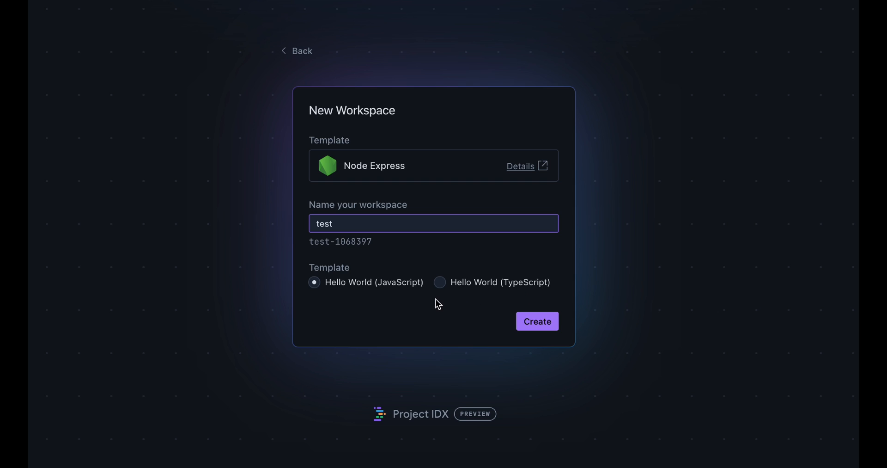
# Settle on the JavaScript Hello World template and create the 'test' workspace.
pyautogui.click(439, 282)
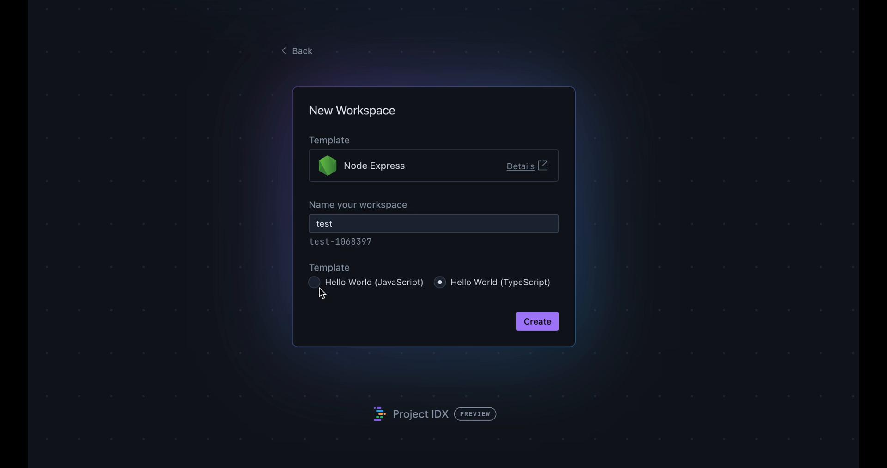
pyautogui.click(314, 282)
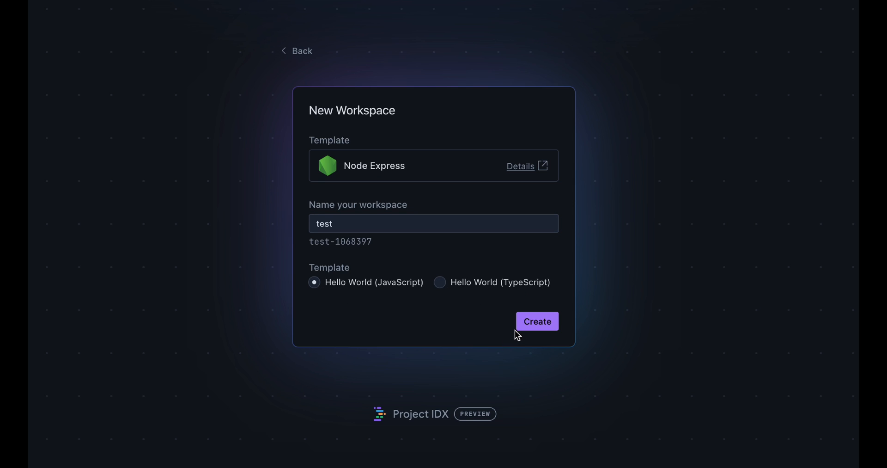
pyautogui.click(536, 320)
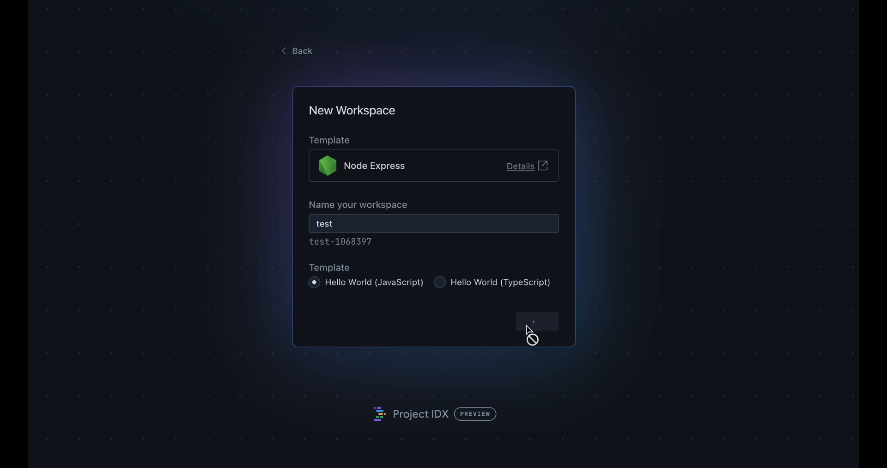
pyautogui.click(535, 321)
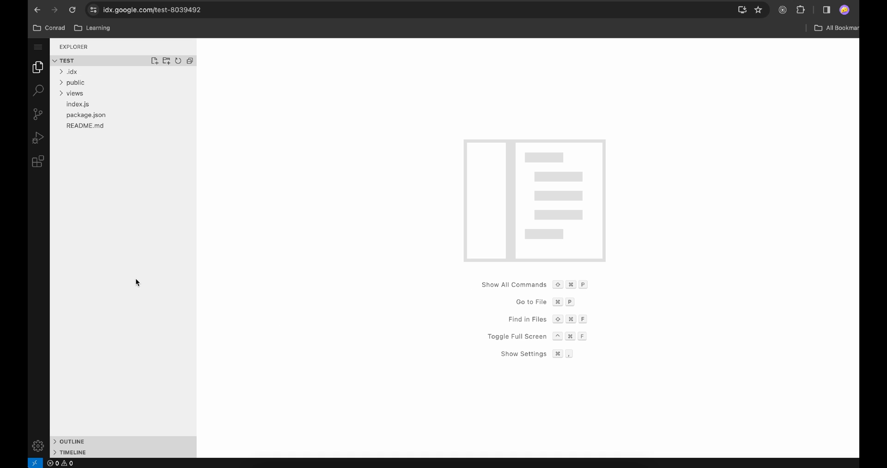
# Search the extensions marketplace for 'typescript', then for 'javascript'.
pyautogui.click(38, 162)
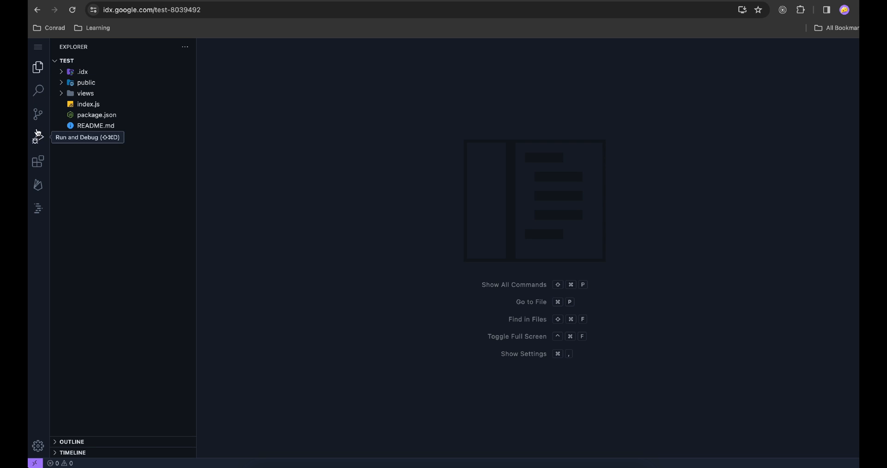
pyautogui.moveTo(37, 162)
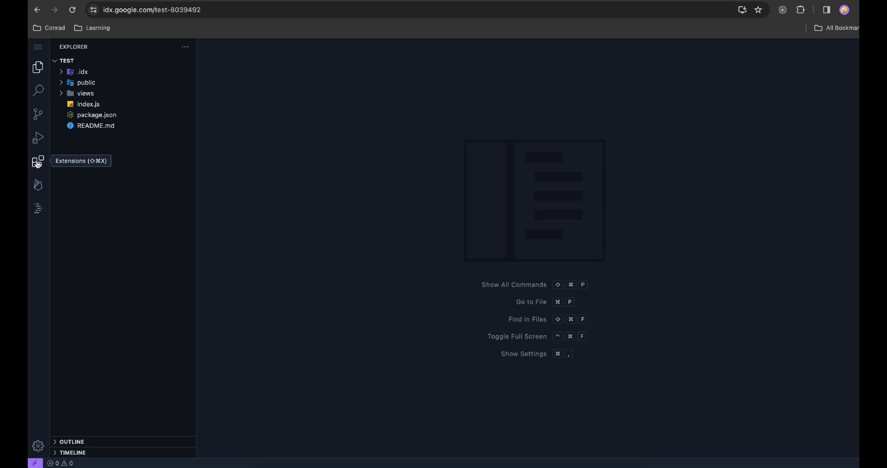
pyautogui.click(36, 162)
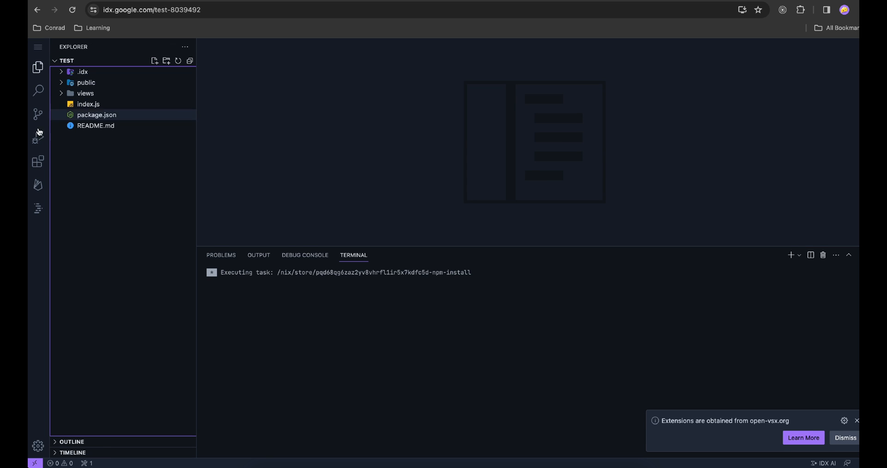
pyautogui.click(38, 161)
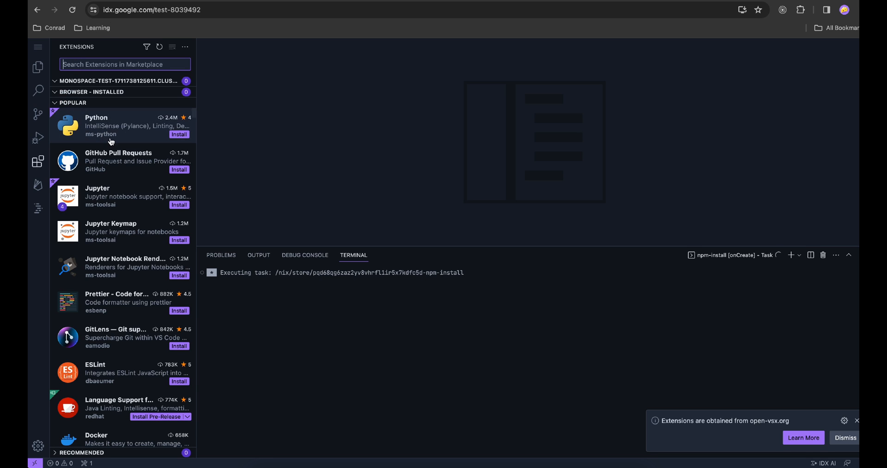
pyautogui.write('typ')
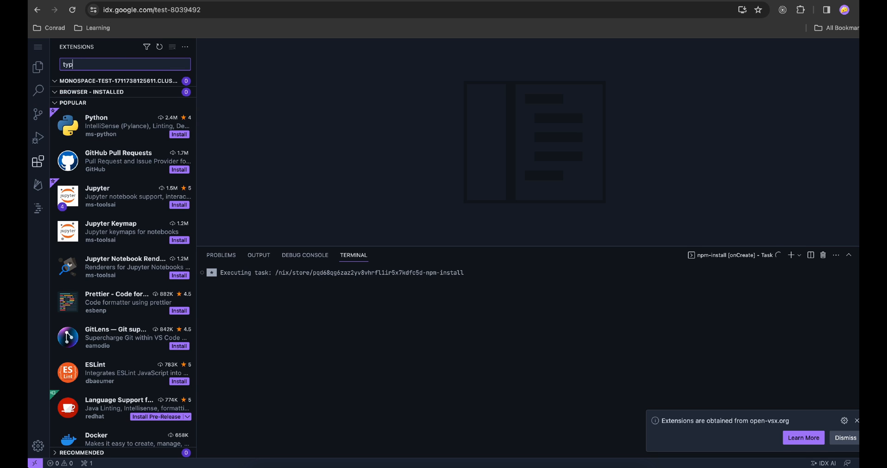
pyautogui.write('escript')
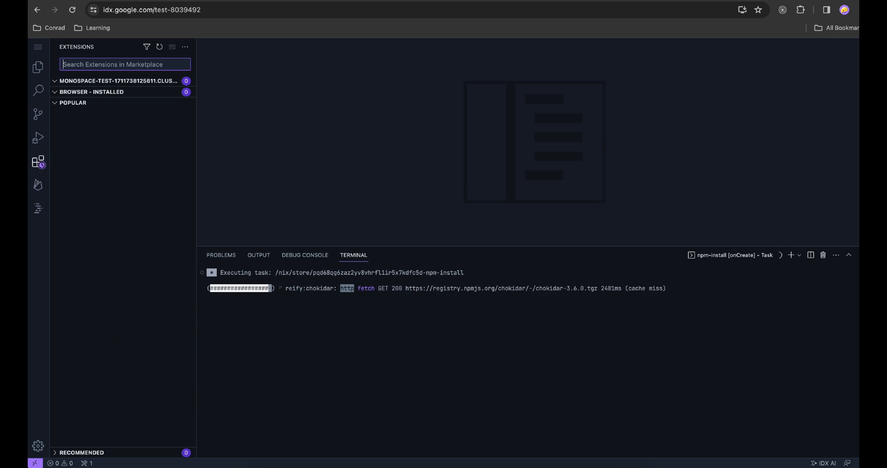
pyautogui.write('javascript')
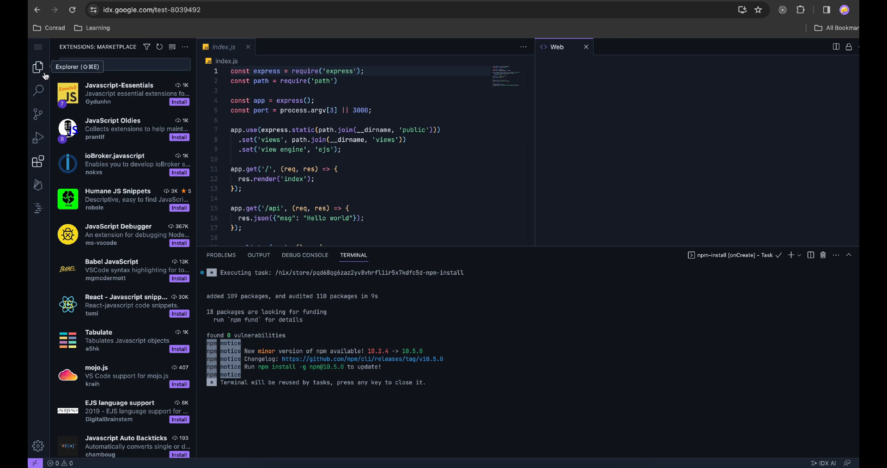
# Return to the Explorer, expand project folders, peek into node_modules, and focus index.js.
pyautogui.click(38, 67)
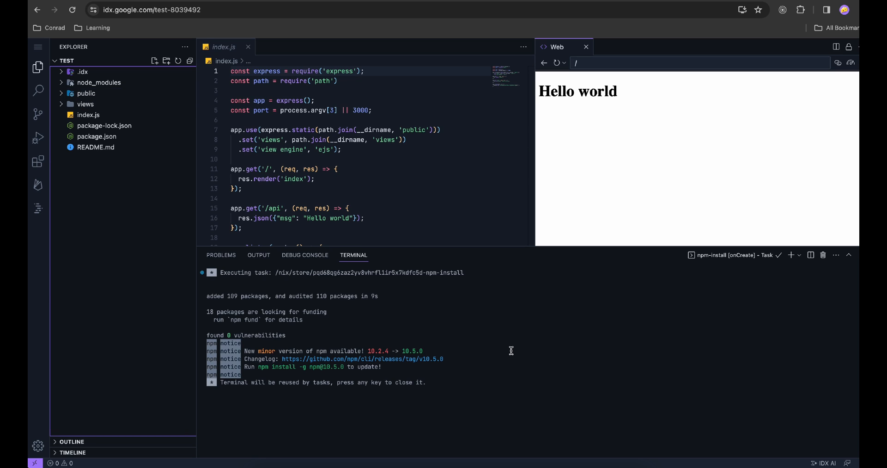
pyautogui.moveTo(779, 140)
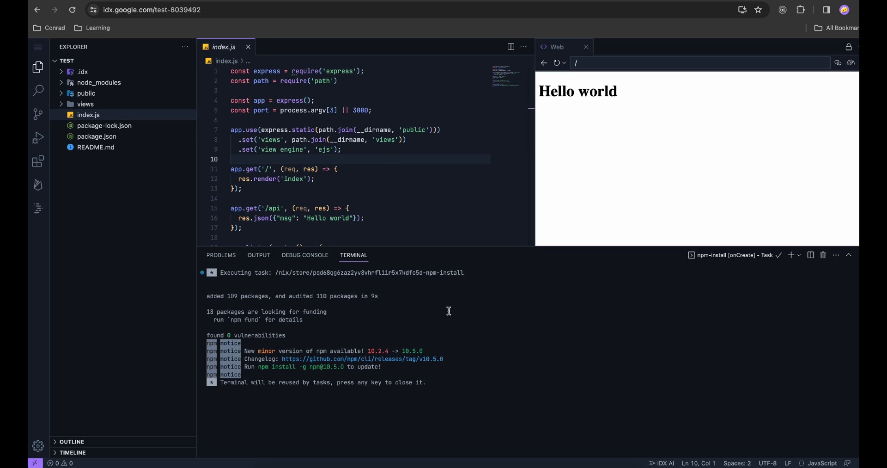
pyautogui.moveTo(387, 246)
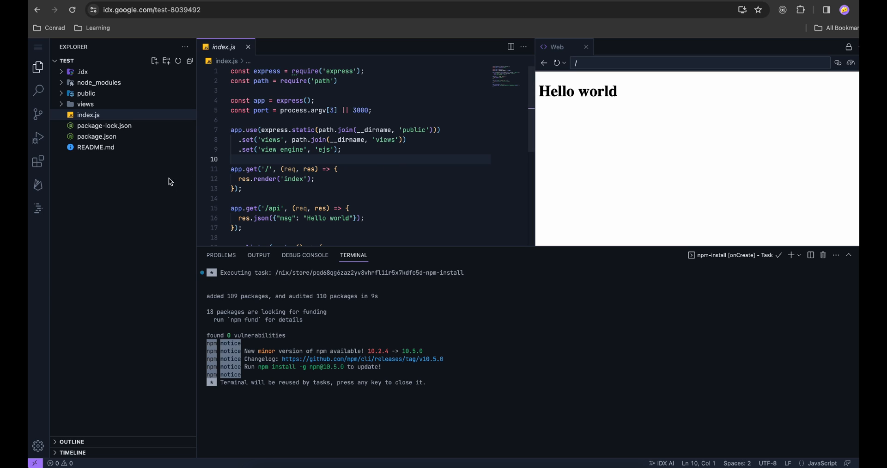
pyautogui.click(85, 104)
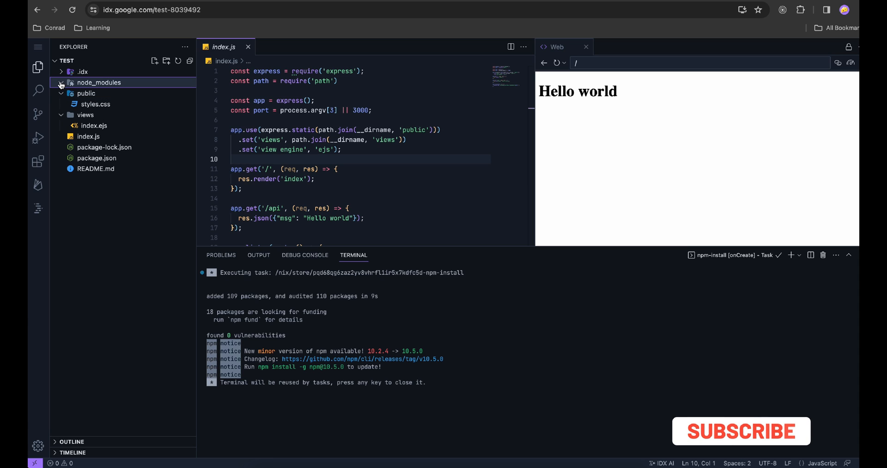
pyautogui.click(100, 82)
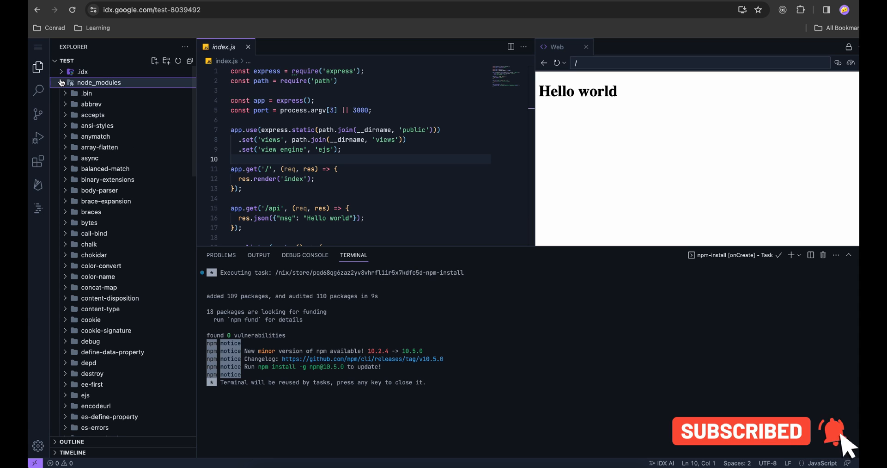
pyautogui.click(61, 82)
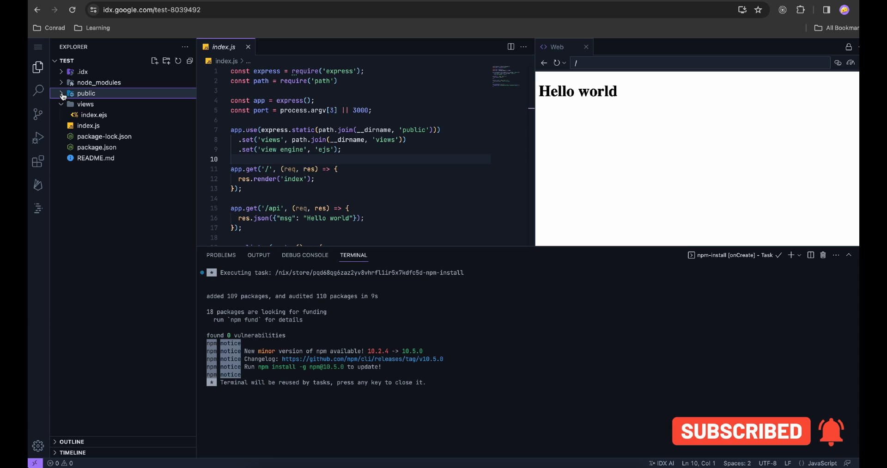
pyautogui.moveTo(37, 185)
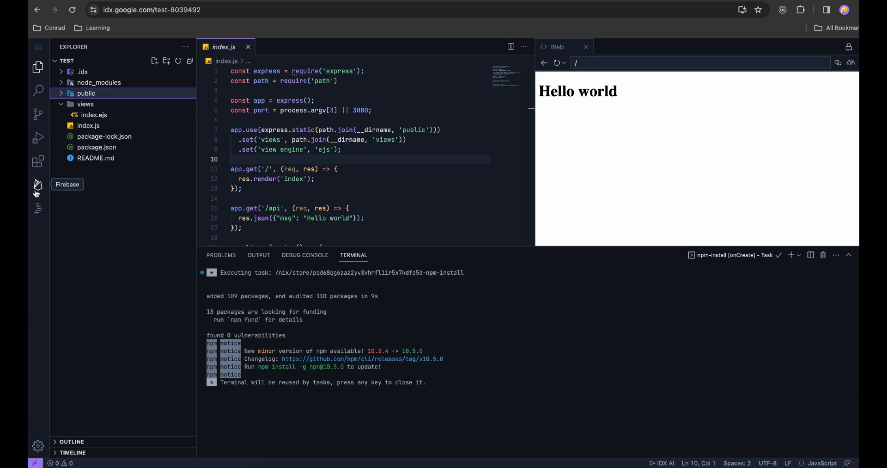
pyautogui.click(382, 150)
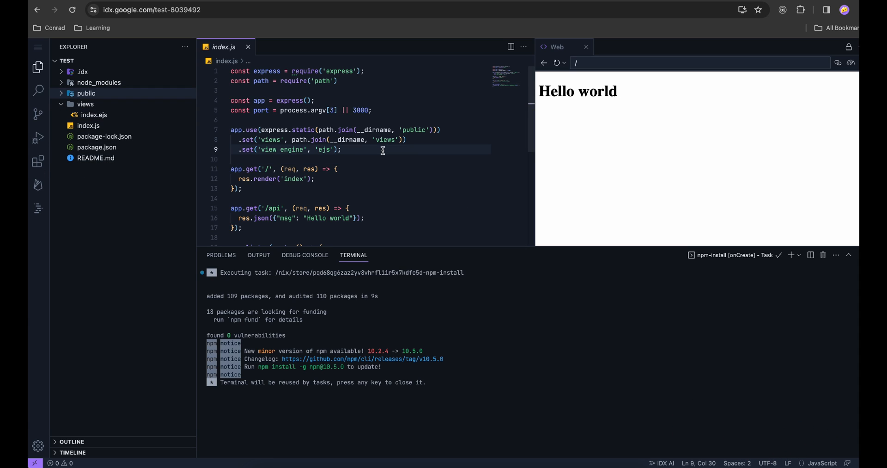
# Make the /api route return 'Hello world Again!' in index.js.
pyautogui.scroll(-3)
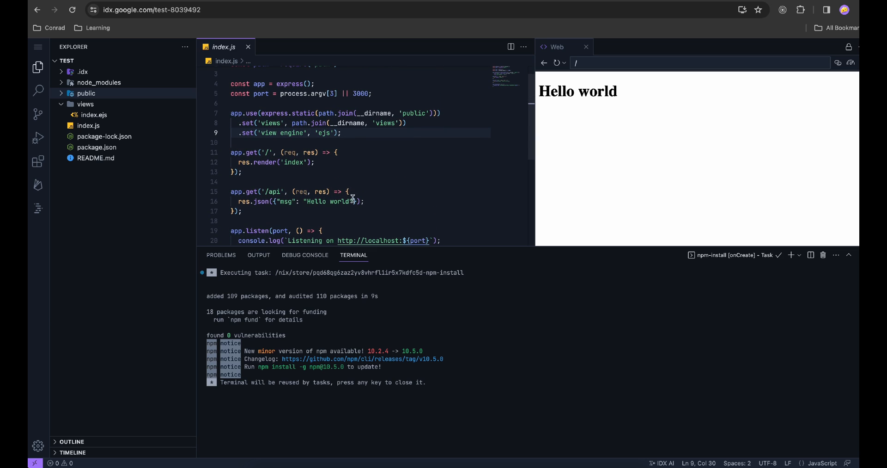
pyautogui.write('Again')
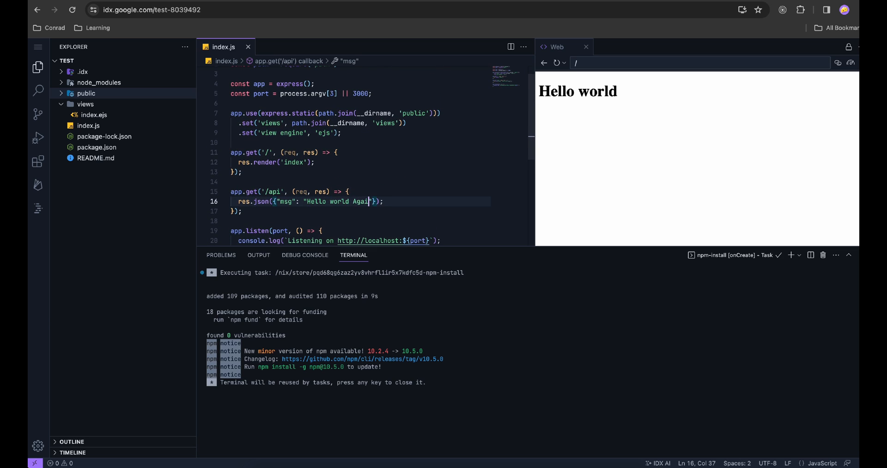
pyautogui.write('!')
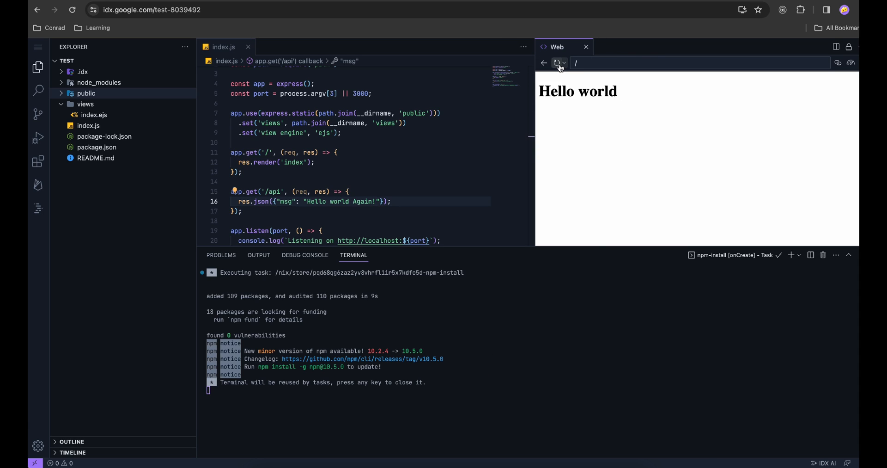
pyautogui.write('api')
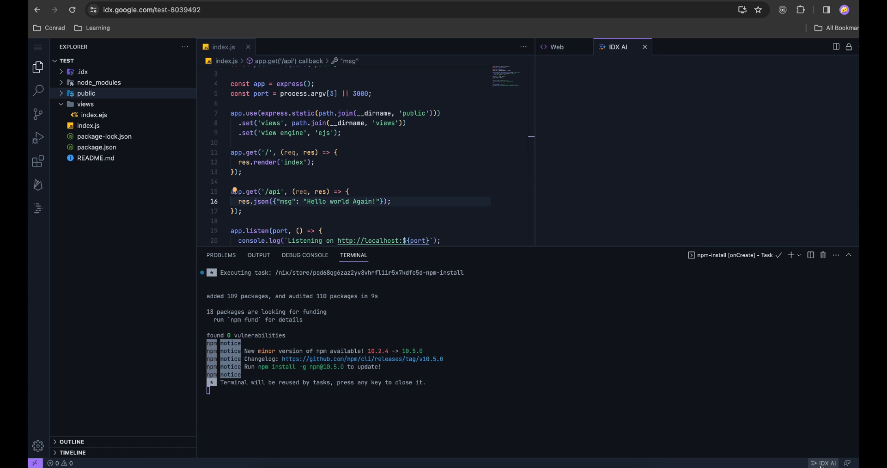
pyautogui.moveTo(818, 412)
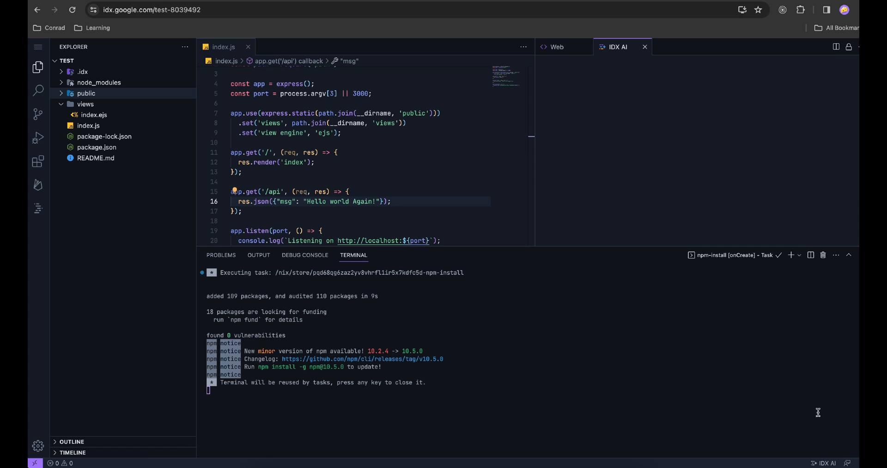
# Hide the terminal and ask IDX AI the suggested prompt 'How do I use fetch() in JS?'.
pyautogui.click(618, 47)
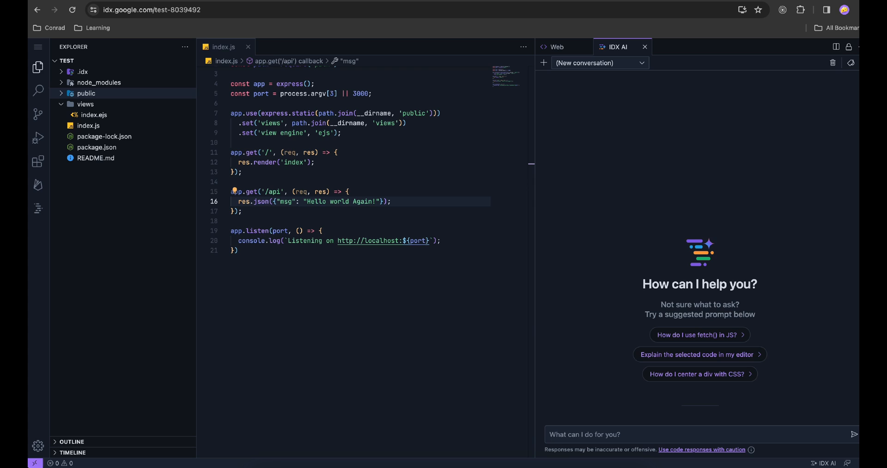
pyautogui.moveTo(717, 337)
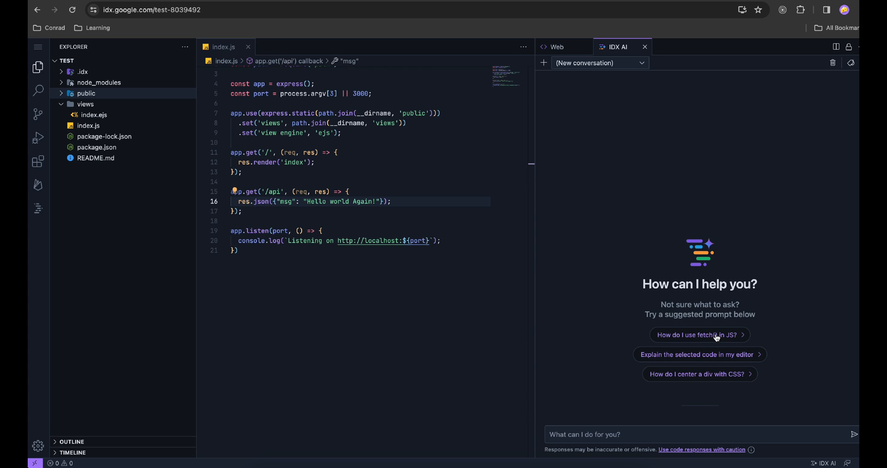
pyautogui.click(700, 333)
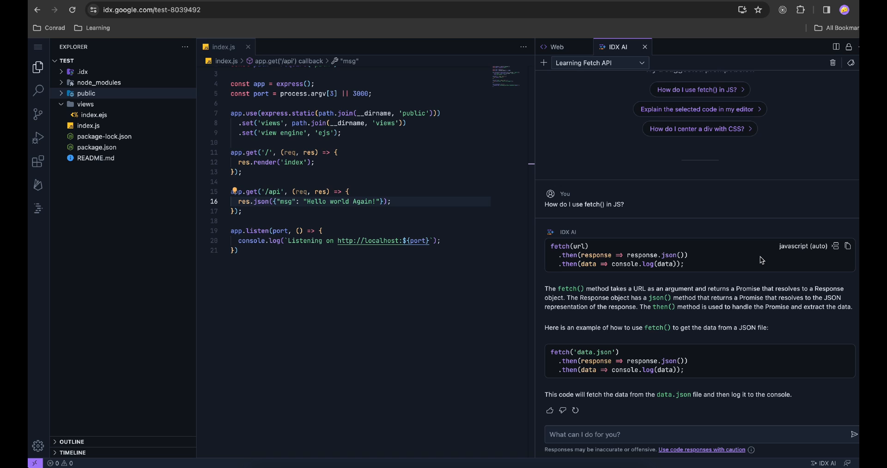
# Insert the AI's fetch() example inside the /api route of index.js.
pyautogui.click(390, 201)
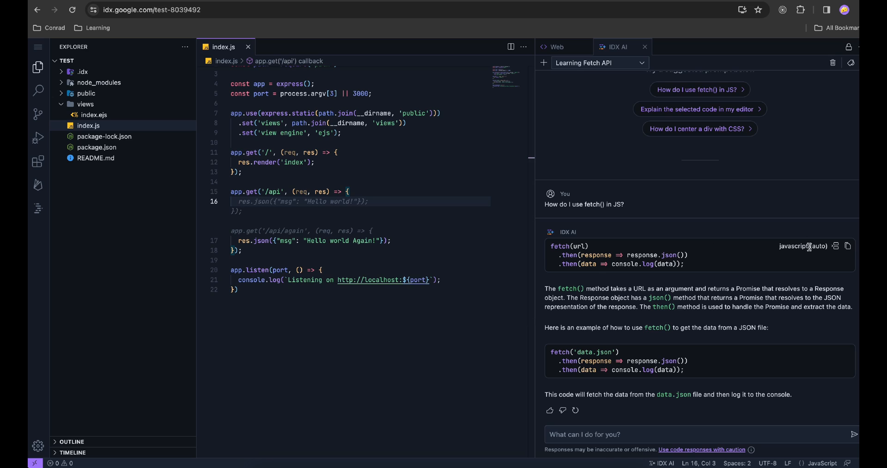
pyautogui.moveTo(835, 246)
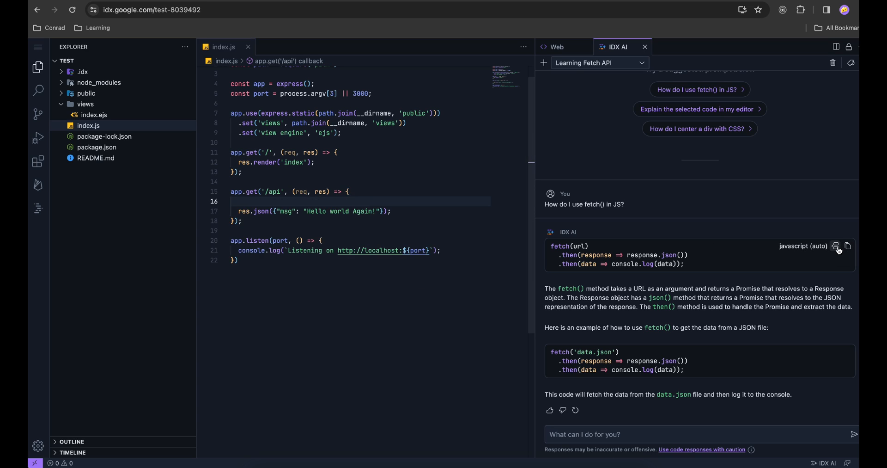
pyautogui.click(835, 246)
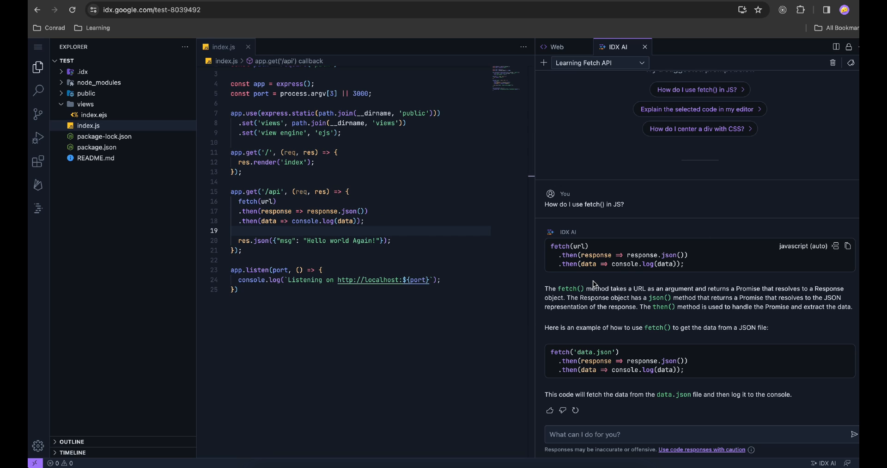
pyautogui.moveTo(641, 281)
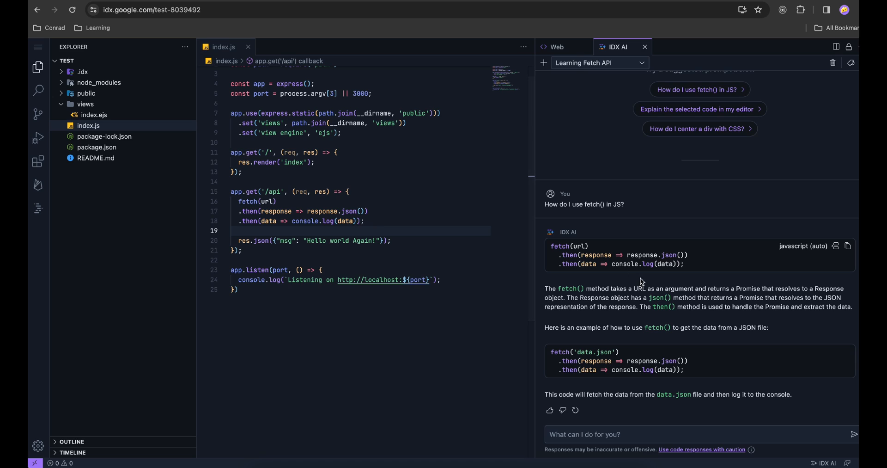
pyautogui.moveTo(782, 364)
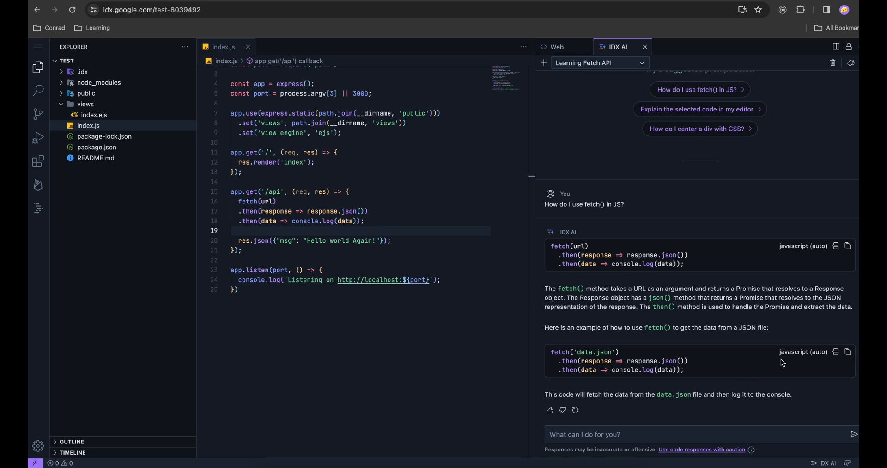
pyautogui.moveTo(701, 347)
pyautogui.write("'data.json'")
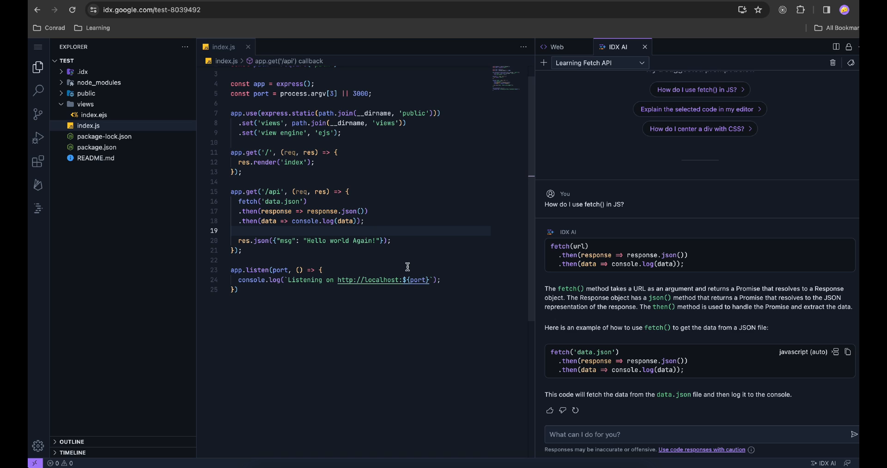
# Check the /api response in the Web preview, close IDX AI and return to the IDX home page.
pyautogui.click(555, 47)
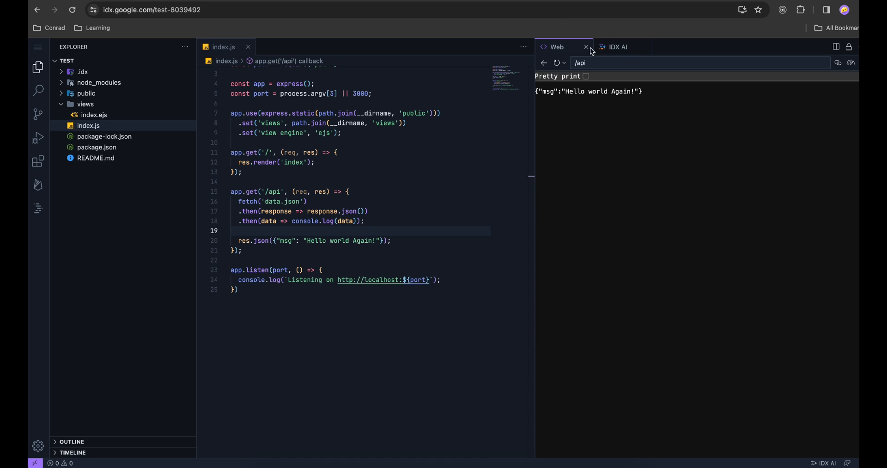
pyautogui.click(618, 47)
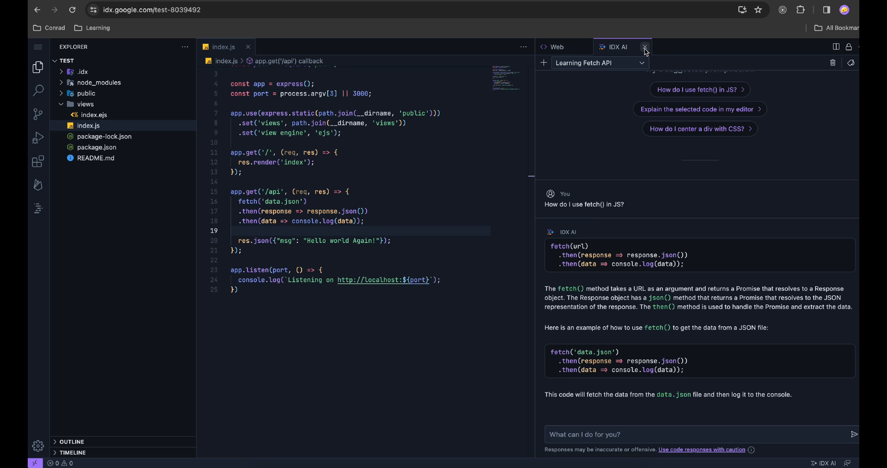
pyautogui.click(644, 47)
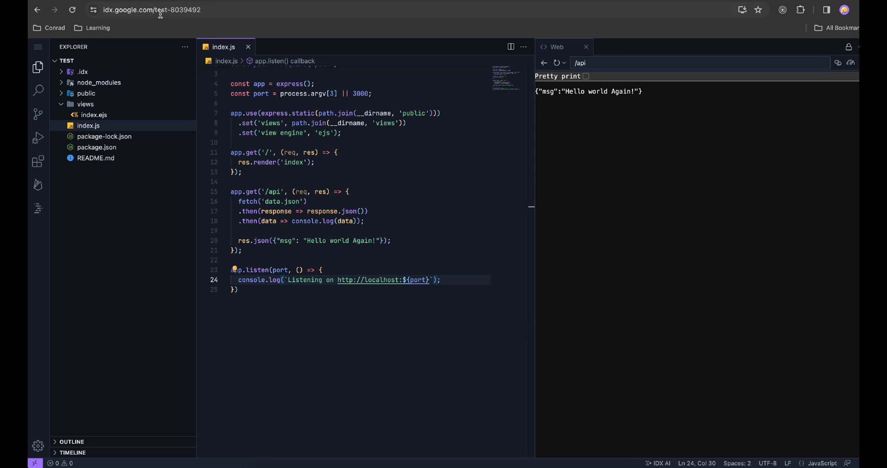
pyautogui.click(152, 9)
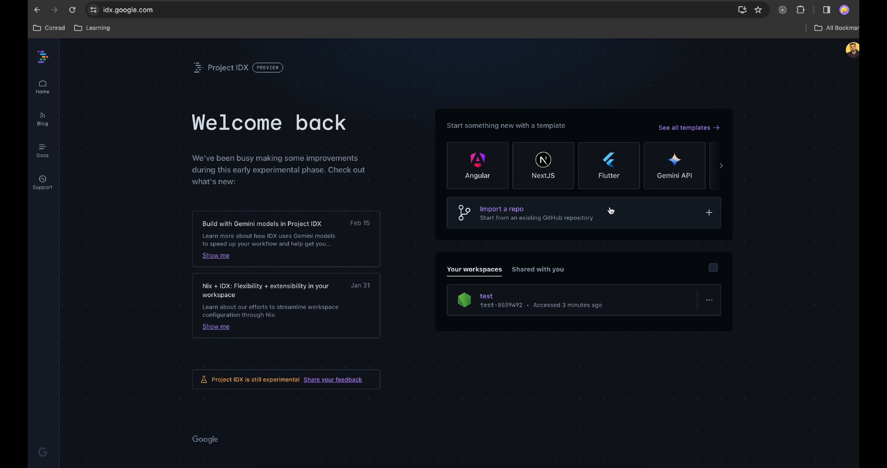
pyautogui.moveTo(537, 277)
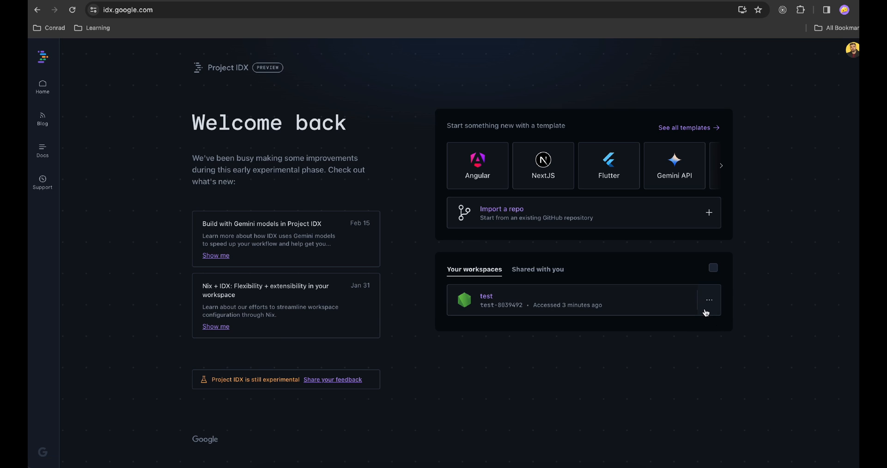
# Bring up the Share dialog for the test workspace.
pyautogui.click(709, 298)
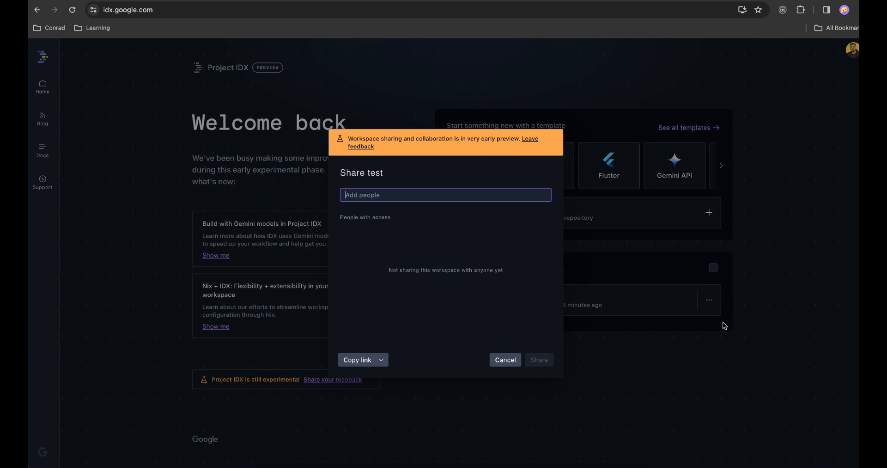
pyautogui.moveTo(521, 218)
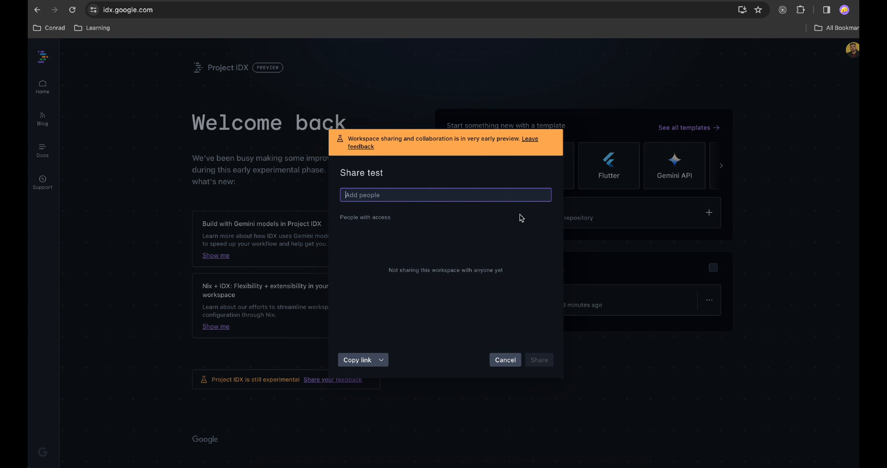
# Cancel the Share 'test' dialog without adding anyone, returning to the IDX dashboard.
pyautogui.click(362, 360)
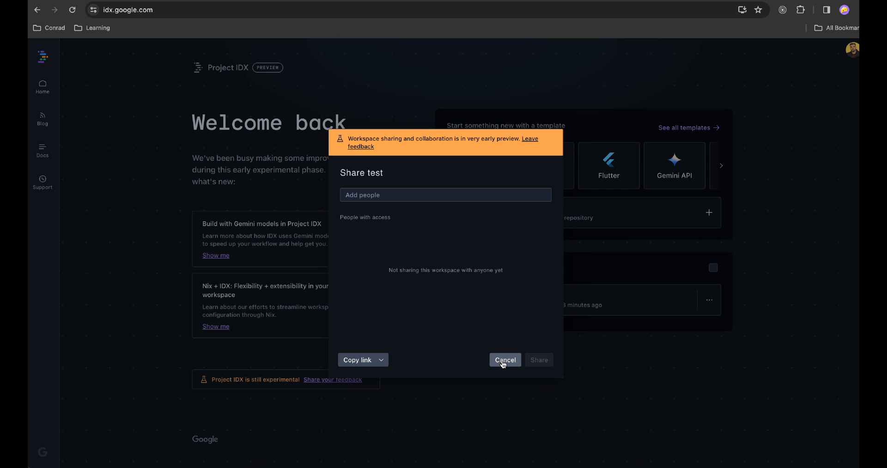
pyautogui.click(504, 360)
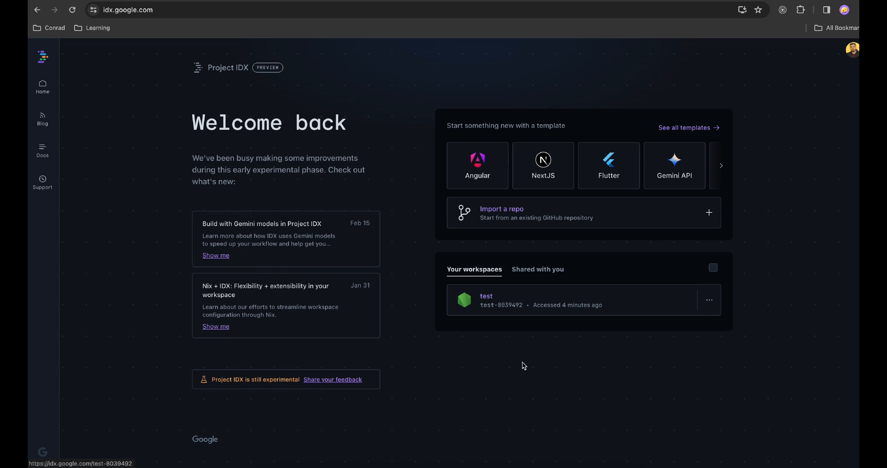
pyautogui.moveTo(166, 249)
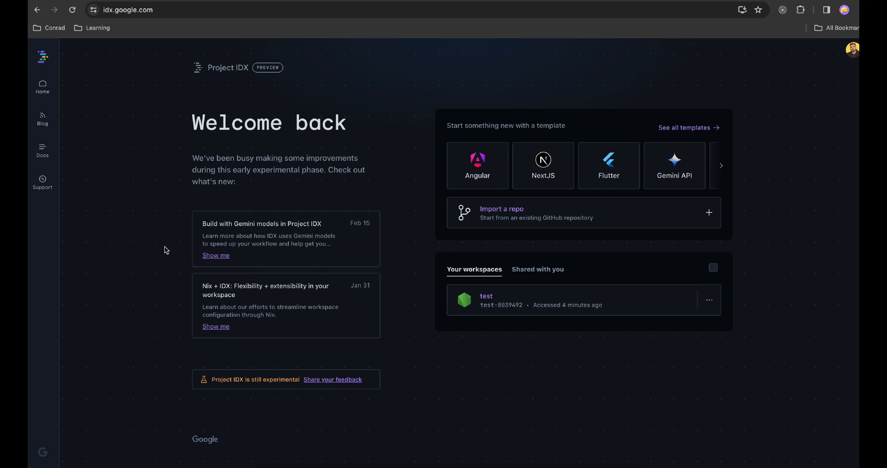
pyautogui.moveTo(41, 120)
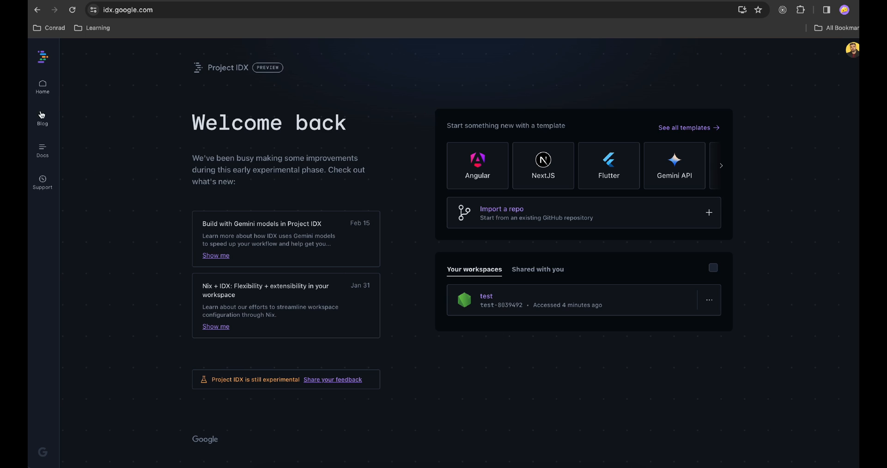
pyautogui.moveTo(479, 222)
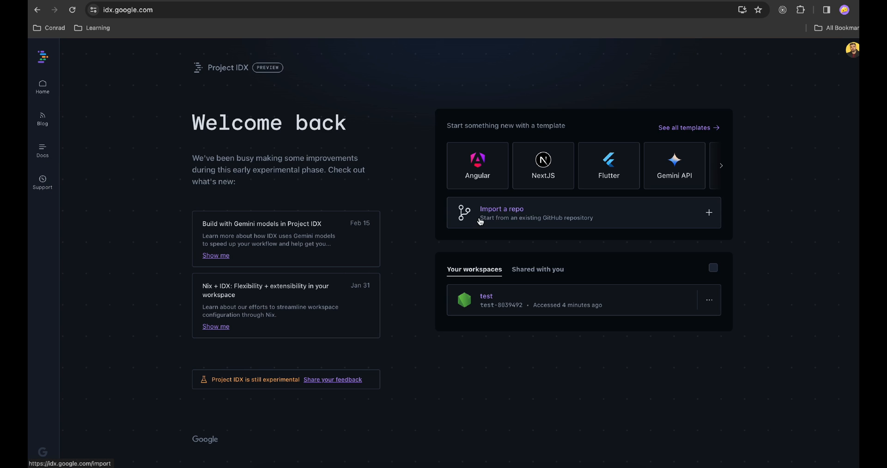
pyautogui.moveTo(826, 250)
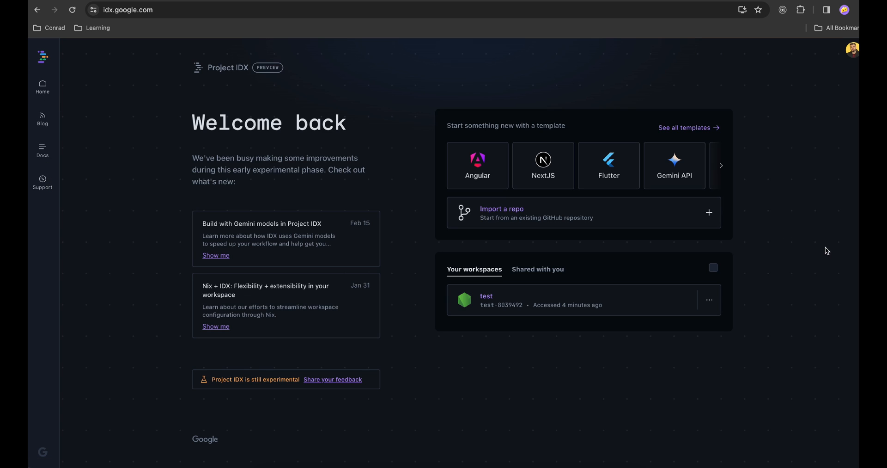